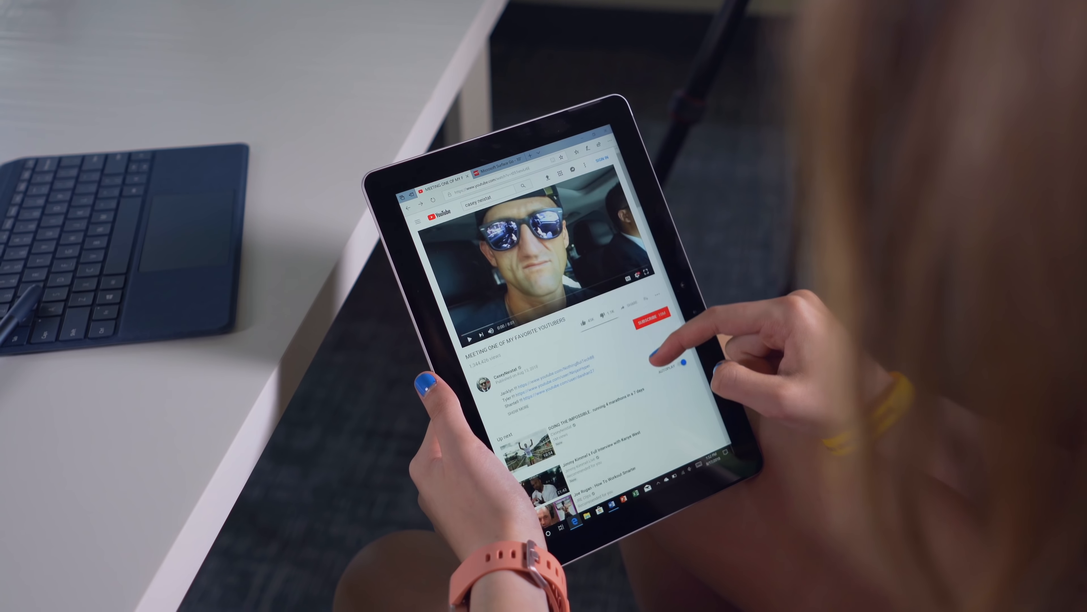
pyautogui.scroll(-3)
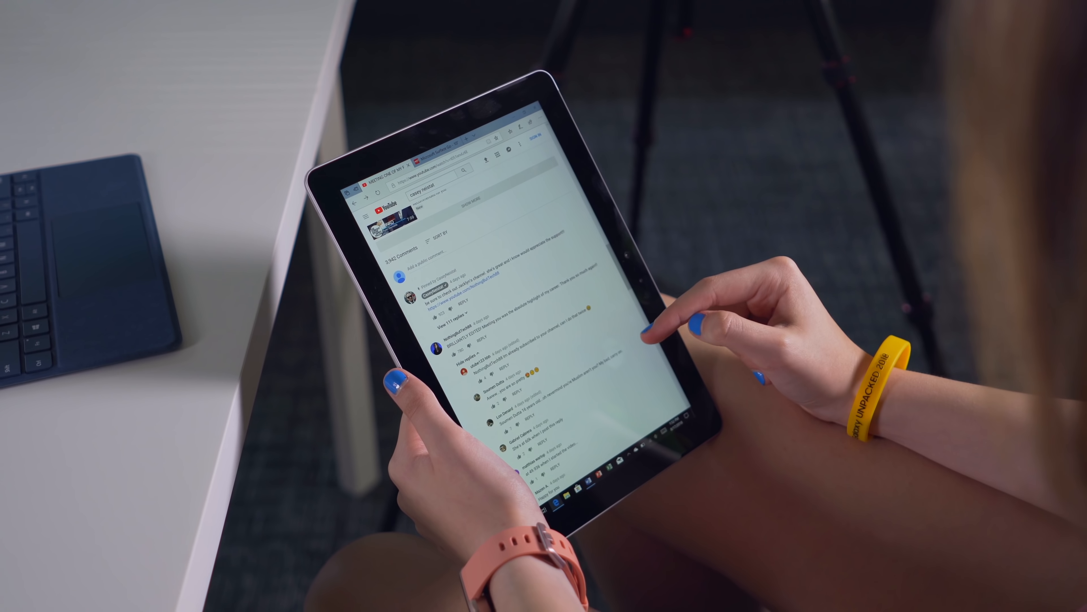
pyautogui.scroll(-3)
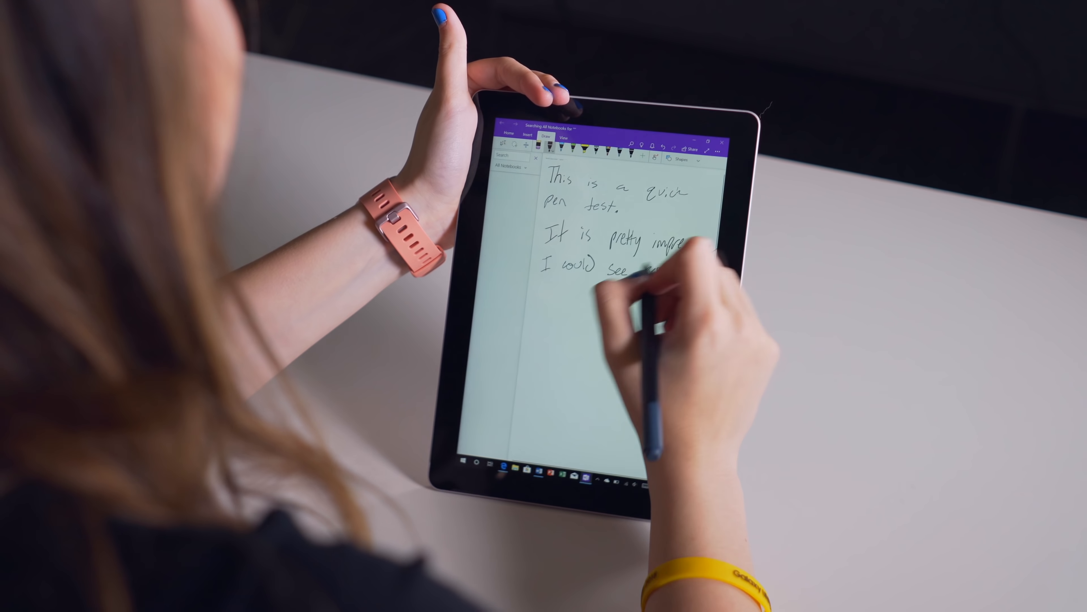
pyautogui.moveTo(659, 270); pyautogui.dragTo(513, 299)
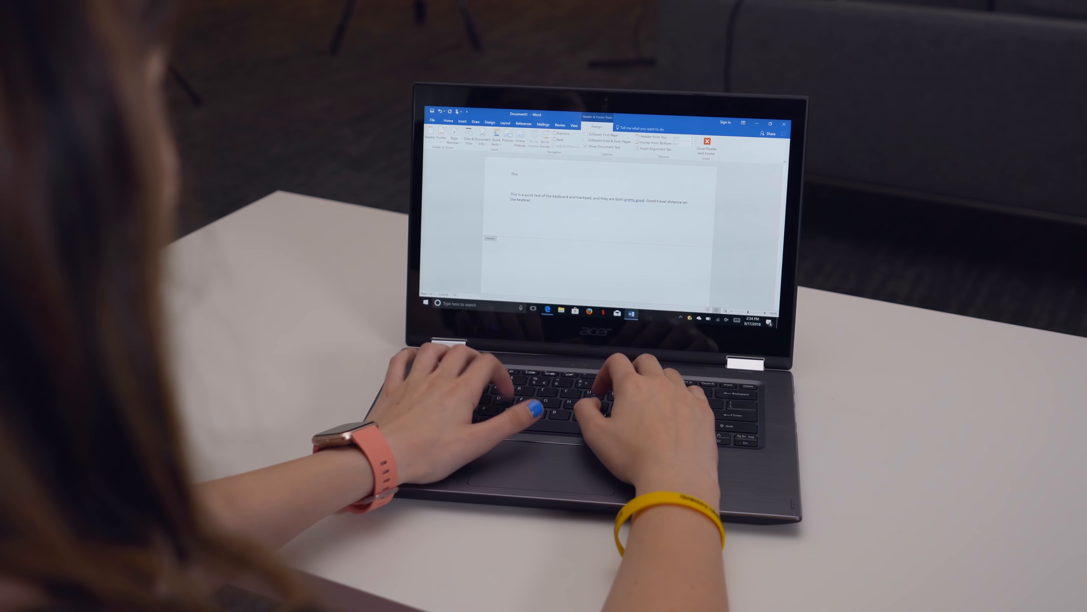
pyautogui.write('for sure. So.')
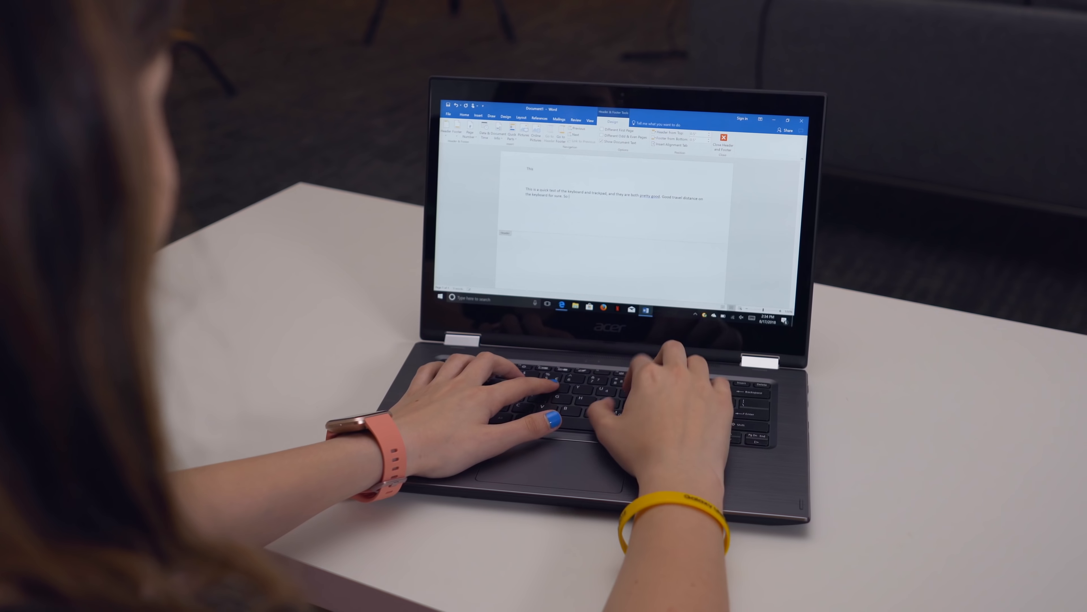